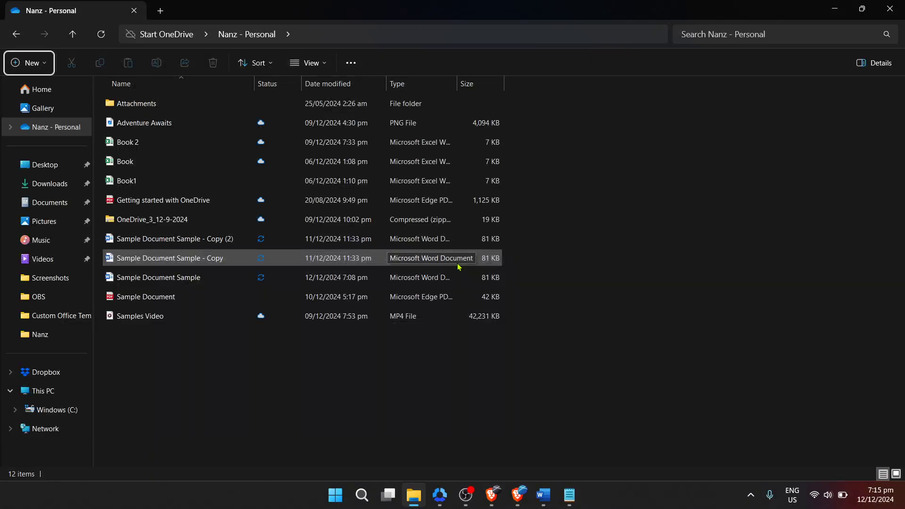
mouse_move(29, 63)
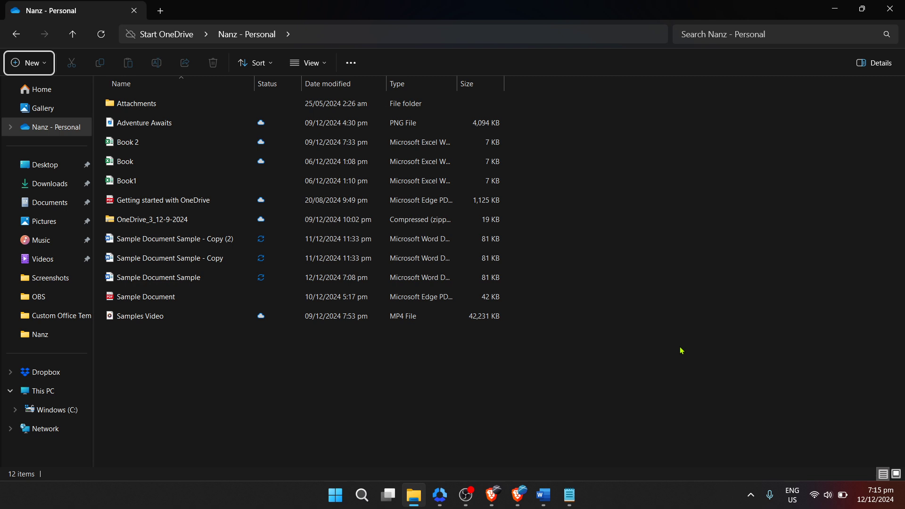
mouse_move(313, 309)
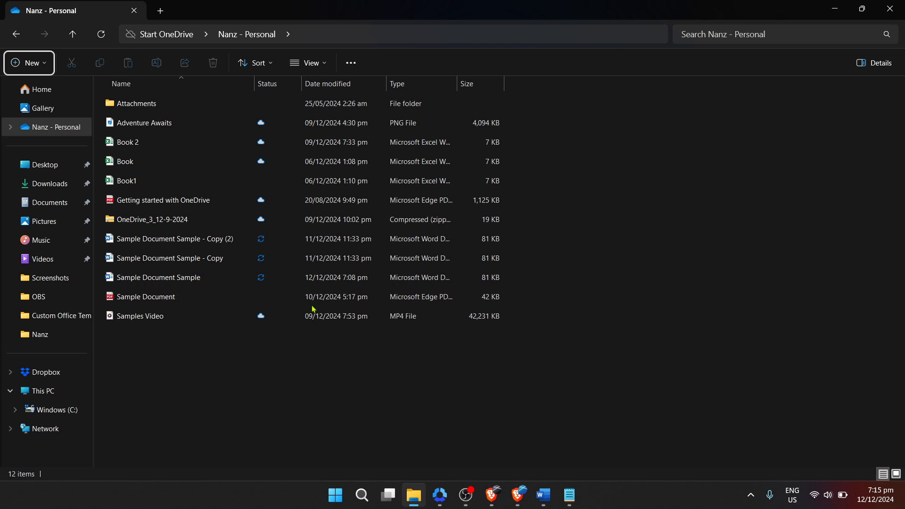
mouse_move(304, 362)
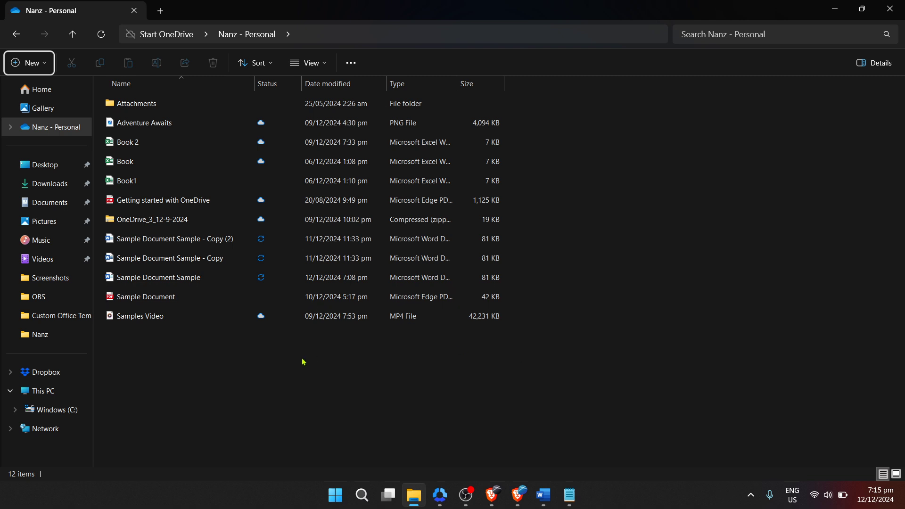
mouse_move(282, 351)
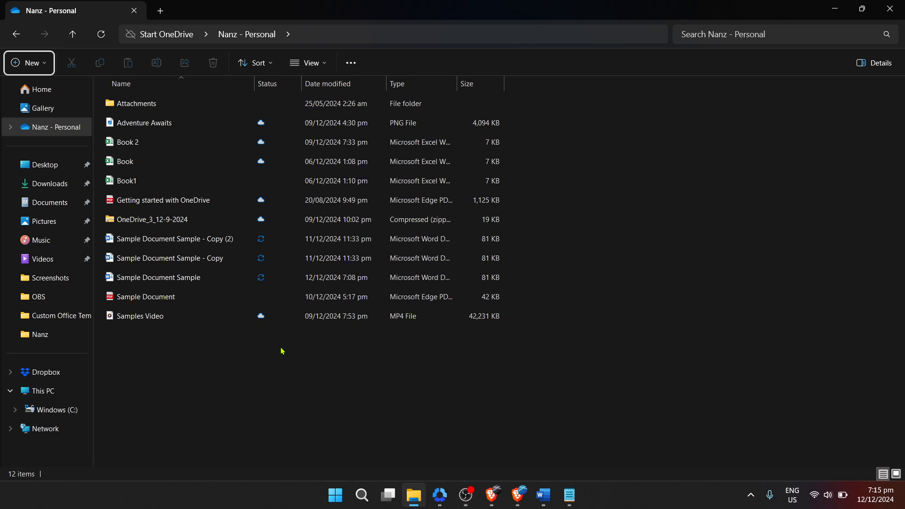
Step: Select Sample Document Sample - Copy (2), then shift-select through Sample Document Sample to mark all three
click(174, 238)
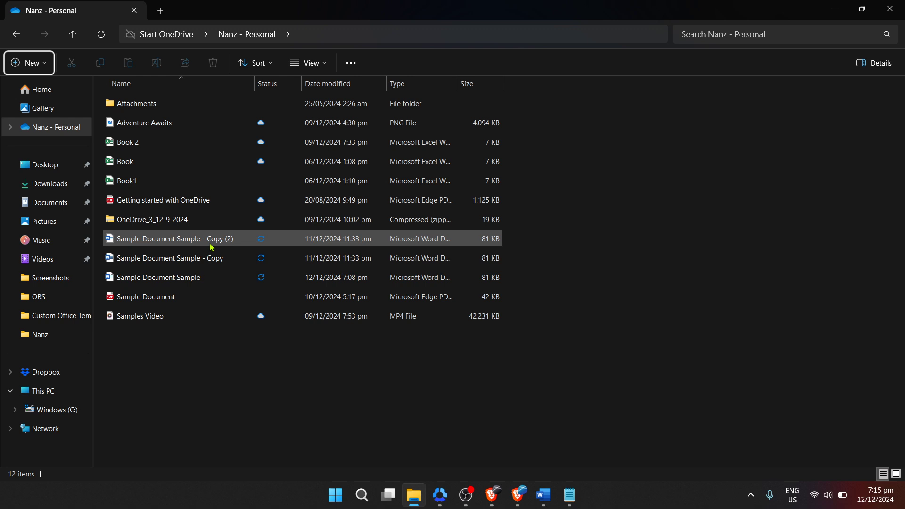
mouse_move(211, 245)
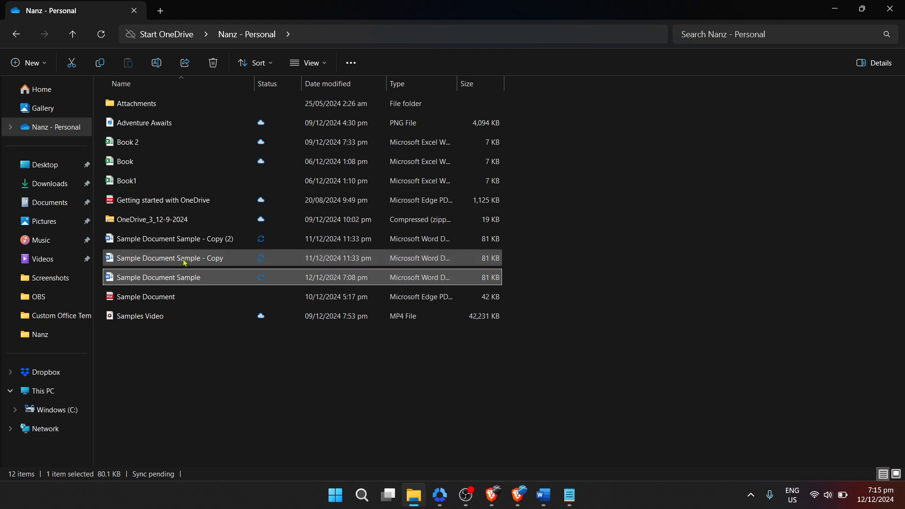
click(174, 239)
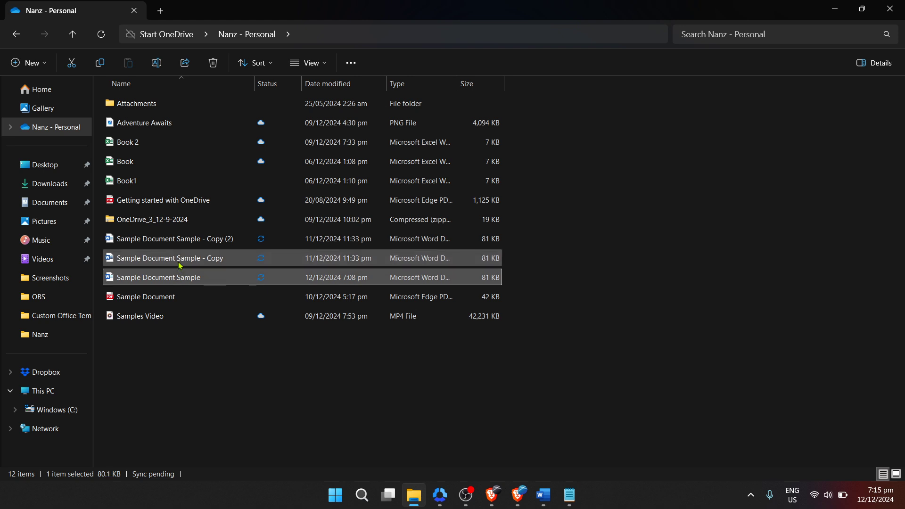
click(173, 238)
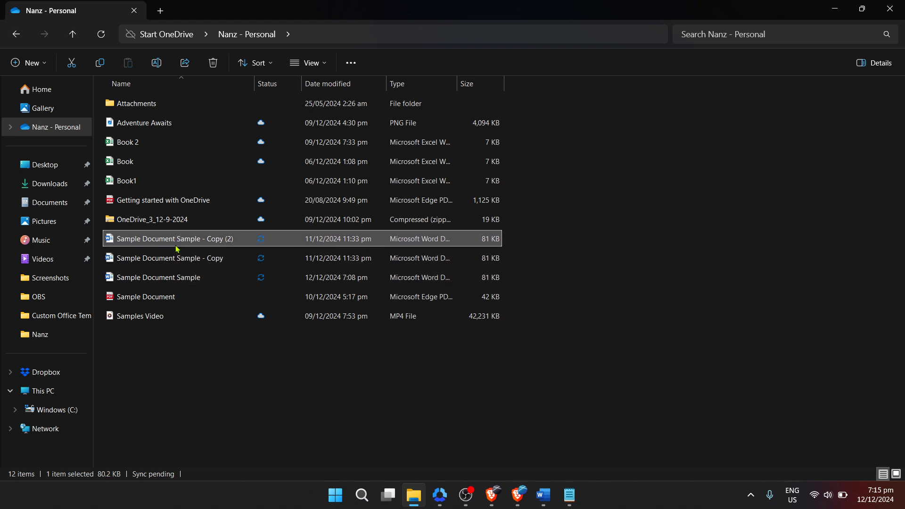
mouse_move(176, 257)
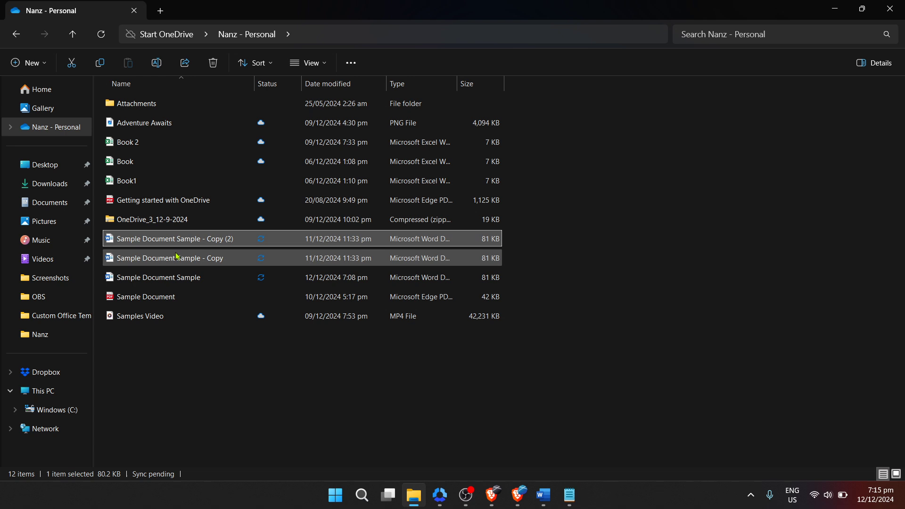
click(159, 277)
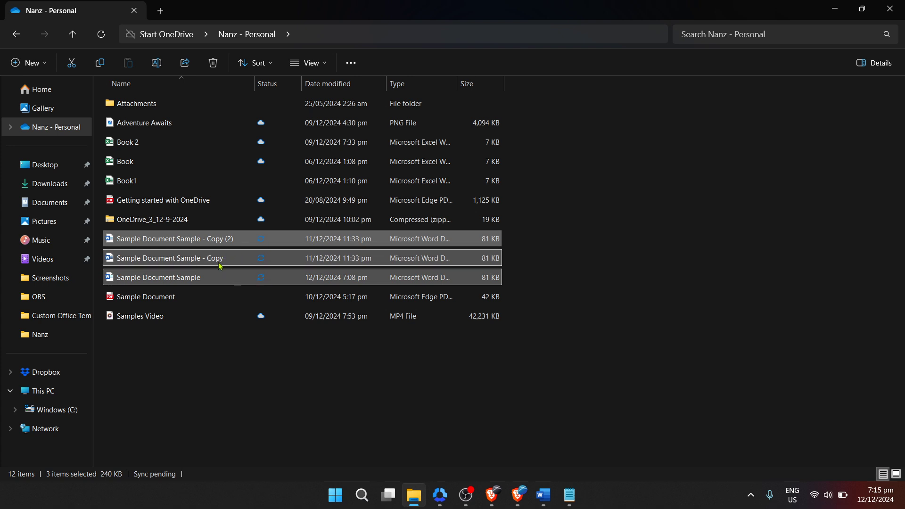
mouse_move(218, 264)
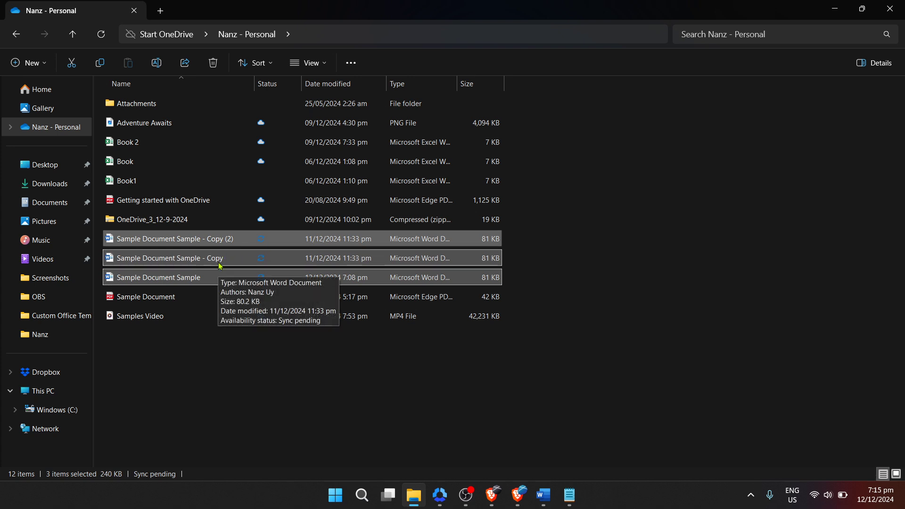
mouse_move(218, 273)
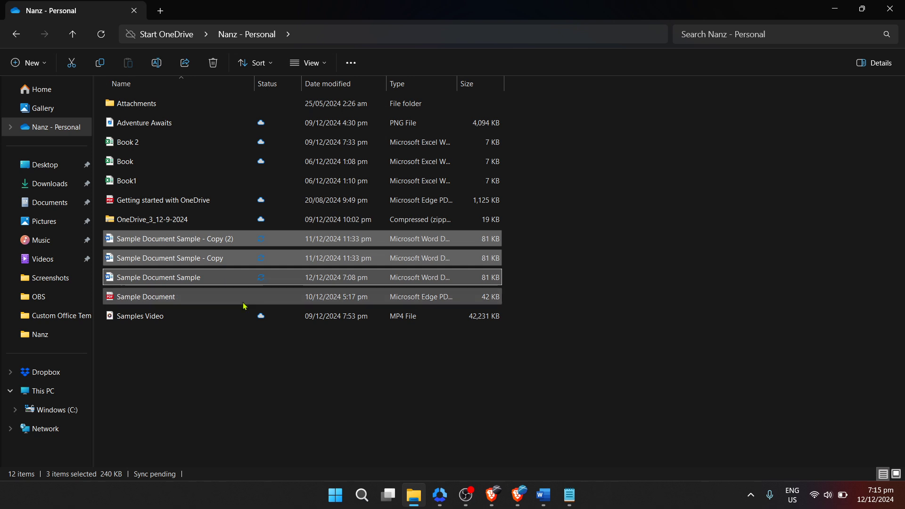
mouse_move(292, 320)
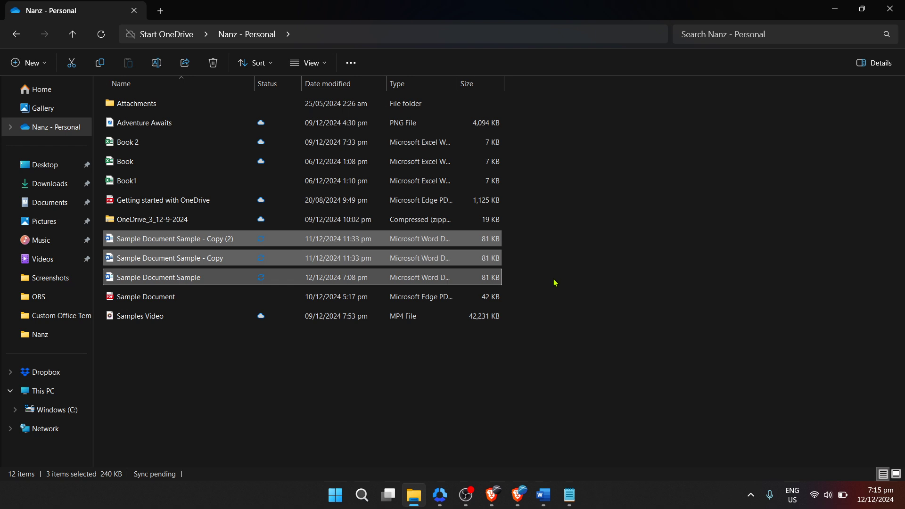
mouse_move(521, 284)
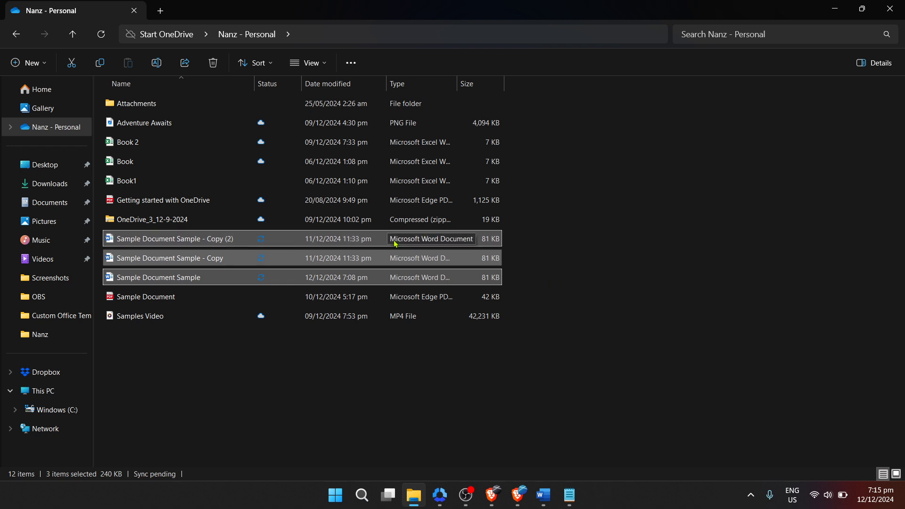
mouse_move(364, 241)
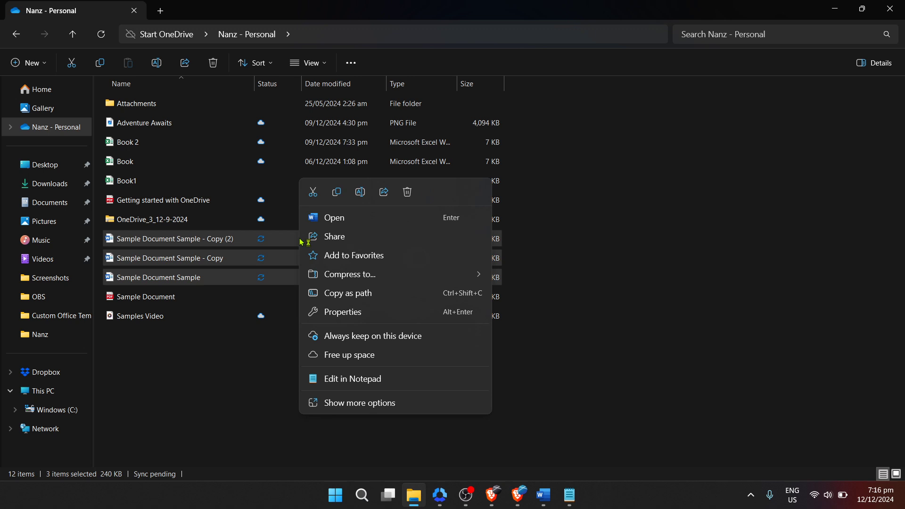
mouse_move(350, 252)
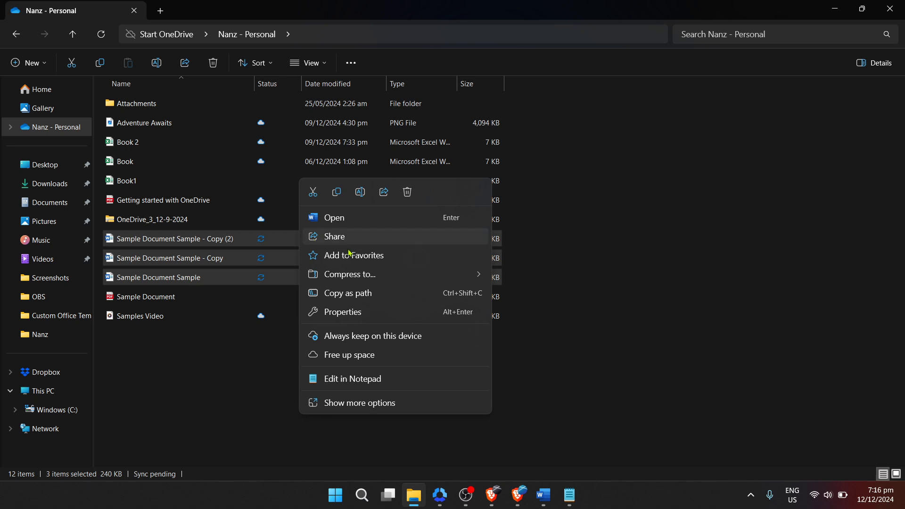
mouse_move(355, 275)
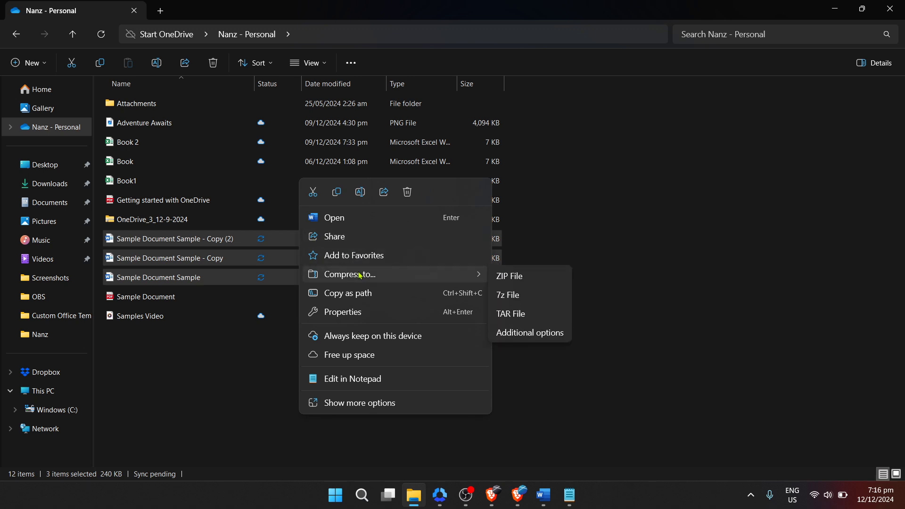
mouse_move(367, 406)
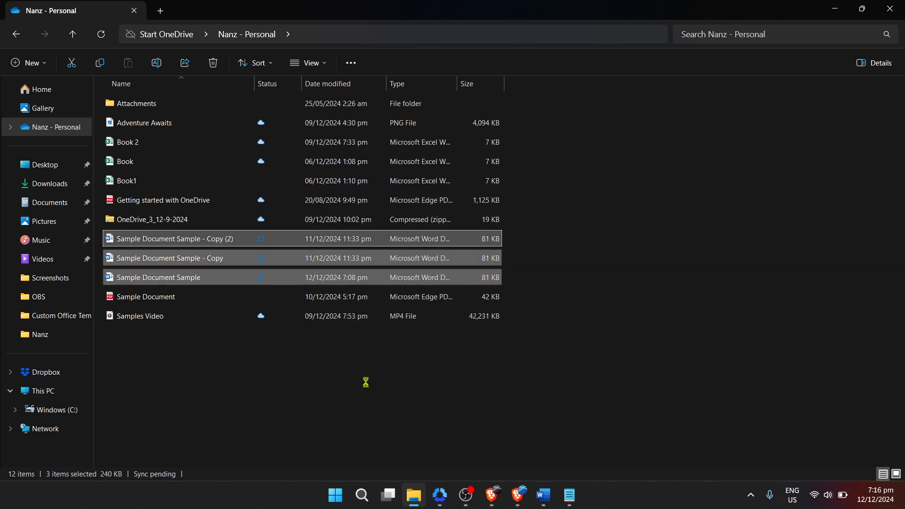
Step: Right-click the three selected Word documents to bring up their context menu
right_click(158, 277)
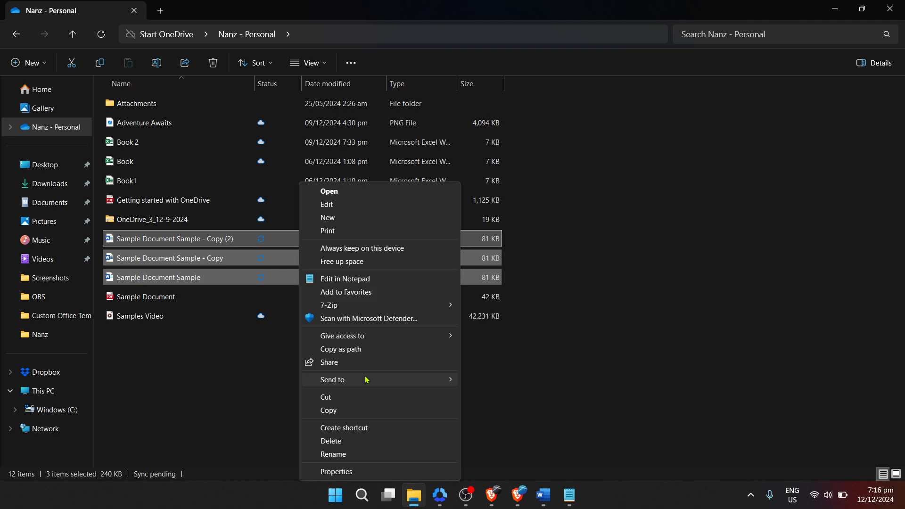
mouse_move(366, 382)
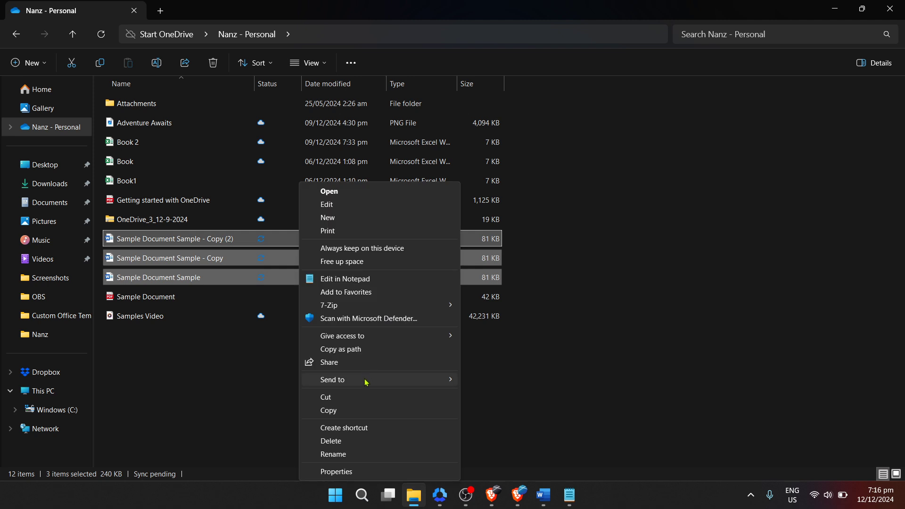
mouse_move(365, 380)
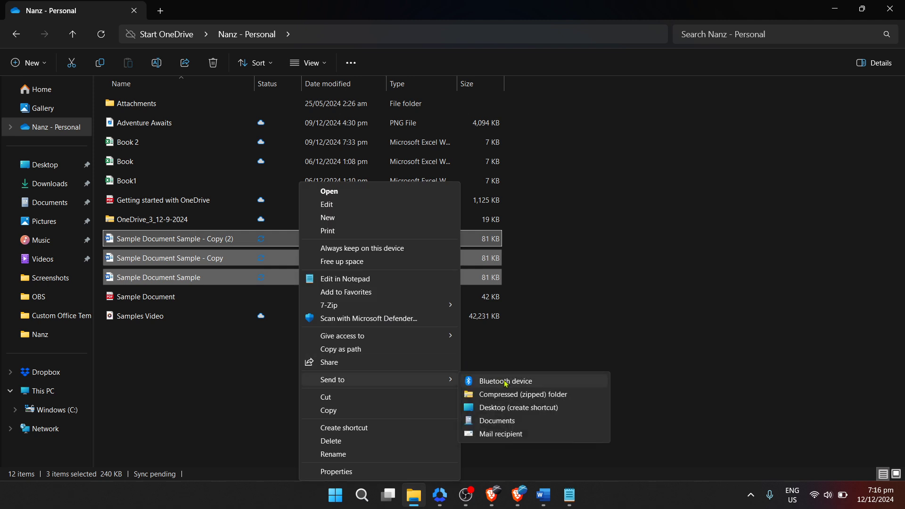
mouse_move(501, 395)
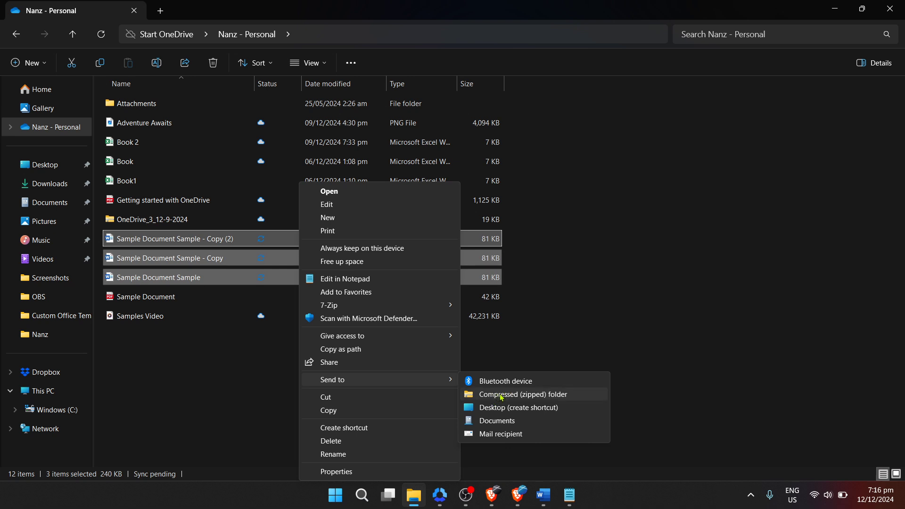